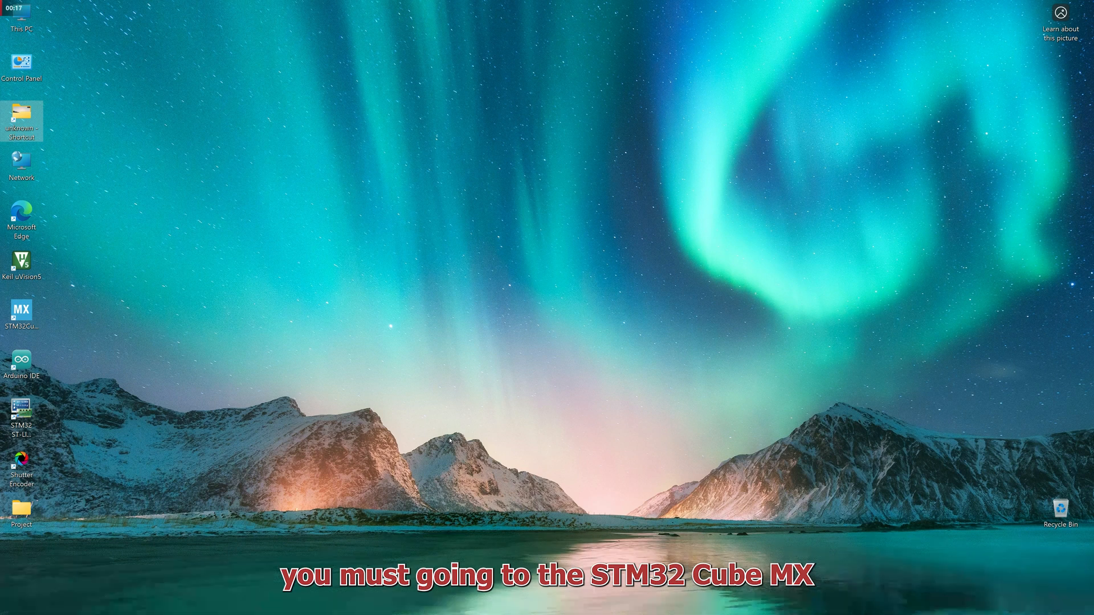
pyautogui.moveTo(509, 431)
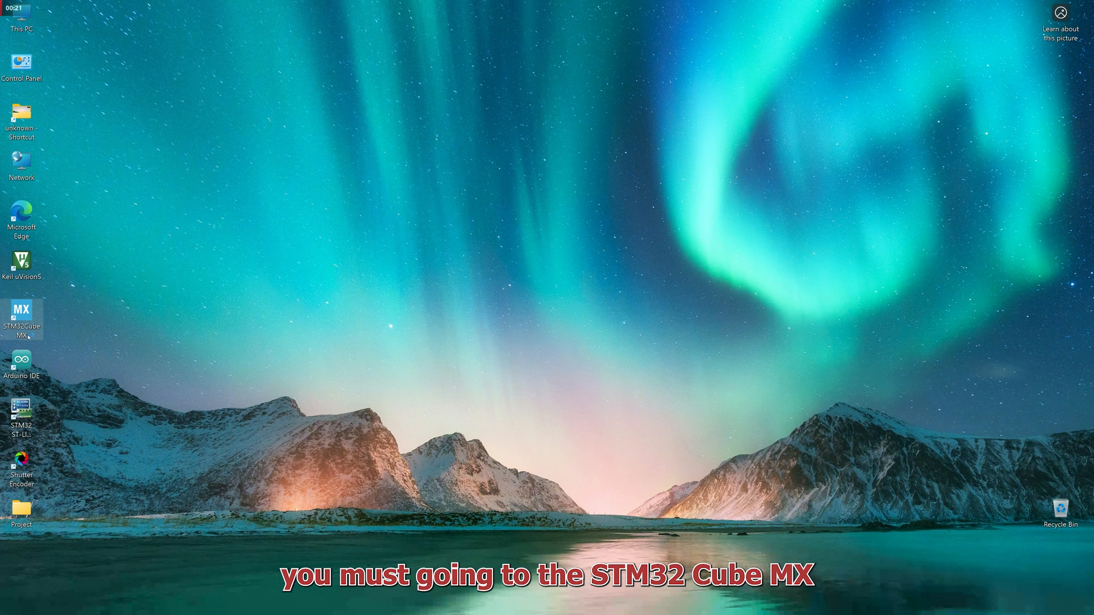
# Launch STM32CubeMX and open the recent button project for the STM32F103C8Tx.
pyautogui.doubleClick(22, 311)
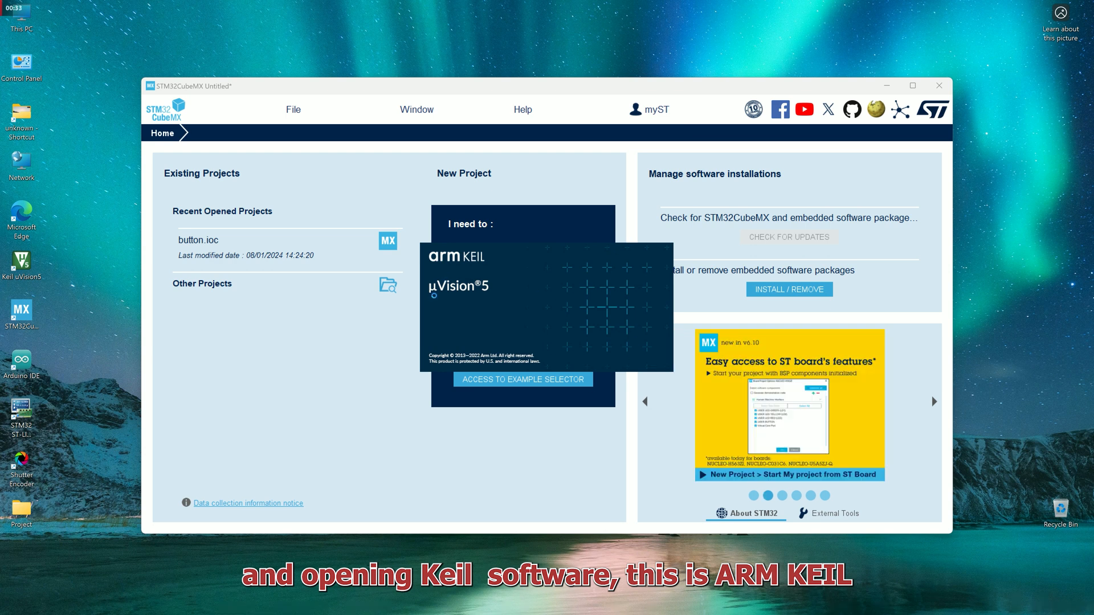
pyautogui.click(522, 379)
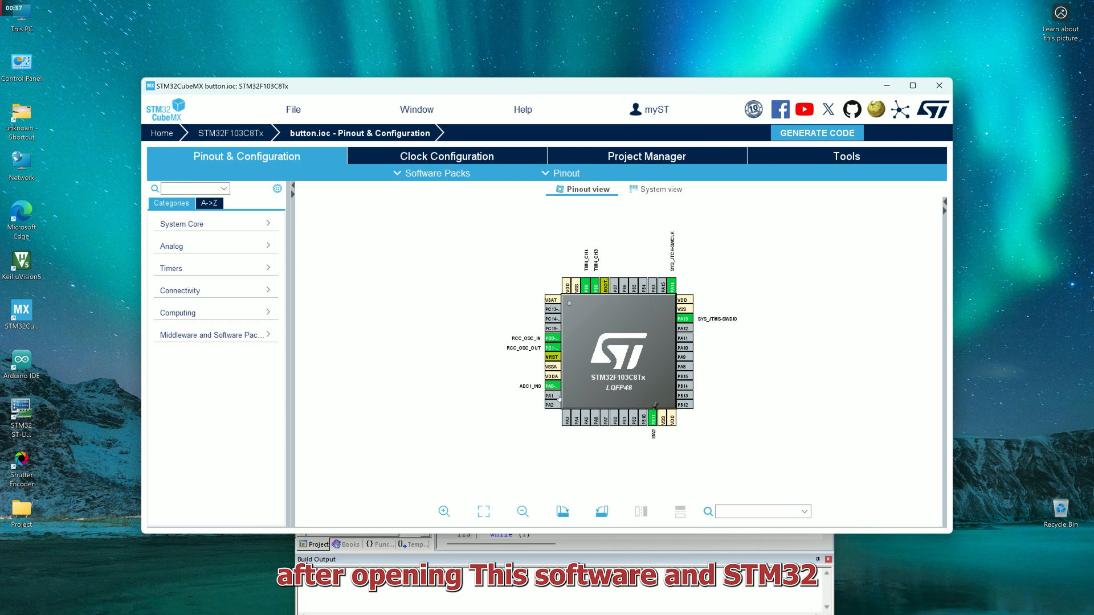
pyautogui.moveTo(766, 351)
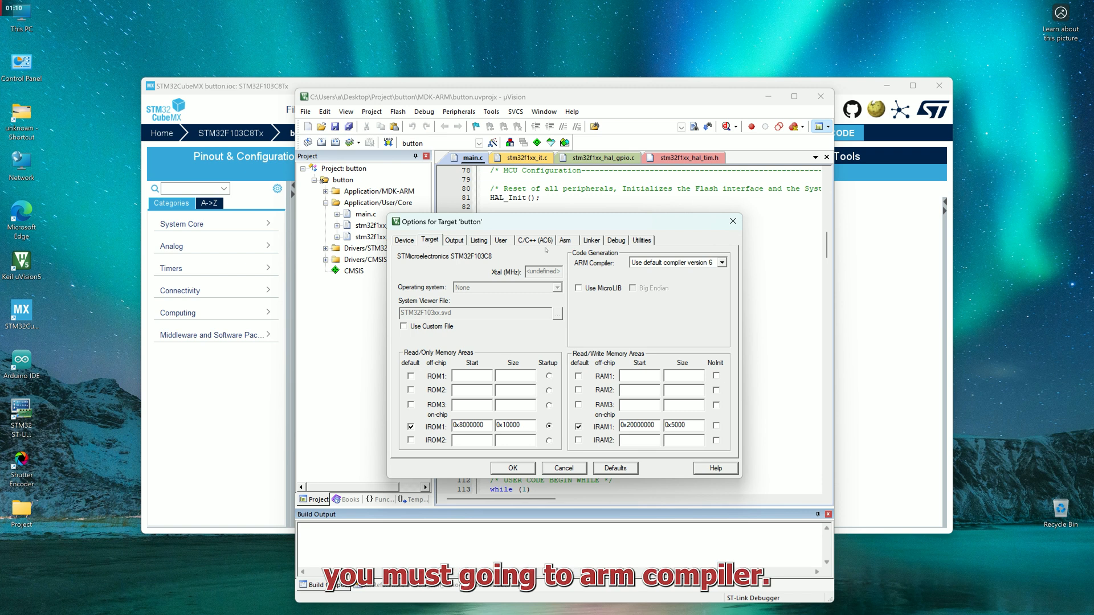
# Set the ARM Compiler to the default compiler version 6, then review the Output and Debug settings.
pyautogui.click(720, 262)
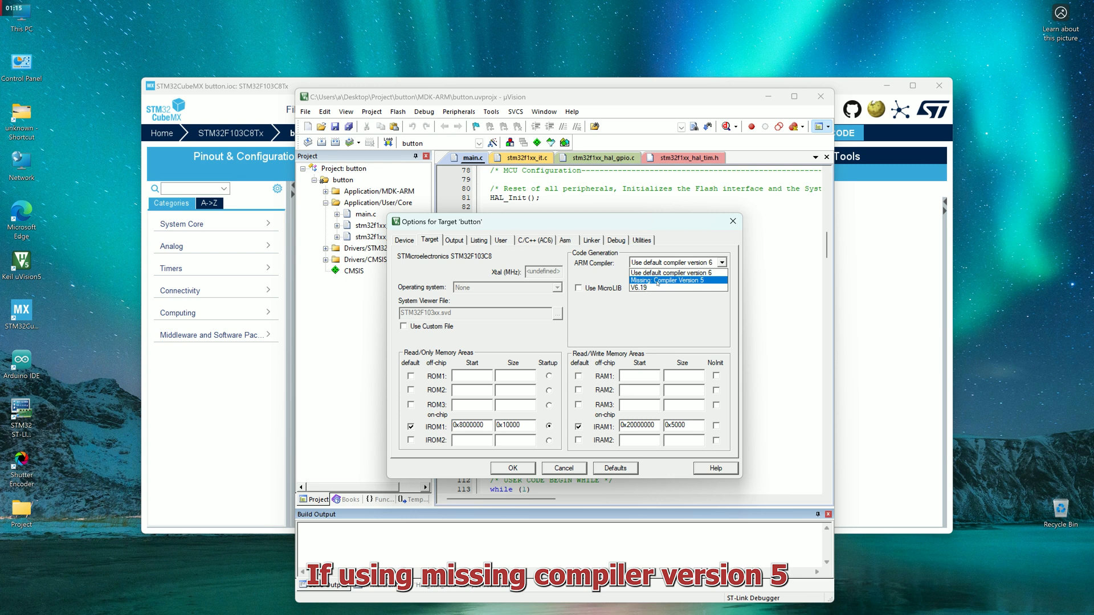
pyautogui.click(669, 281)
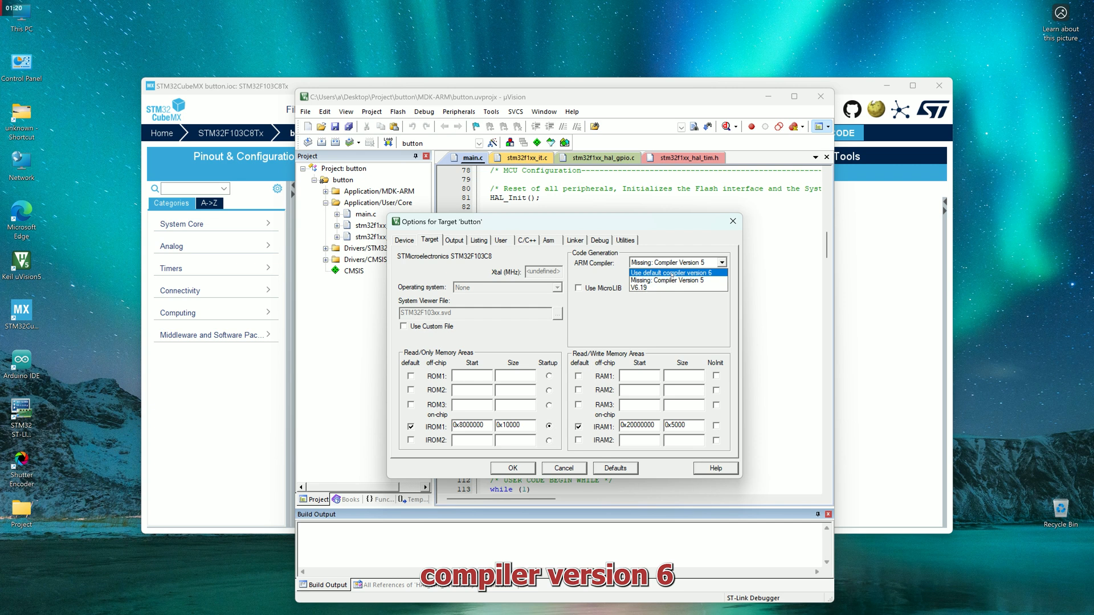
pyautogui.click(672, 273)
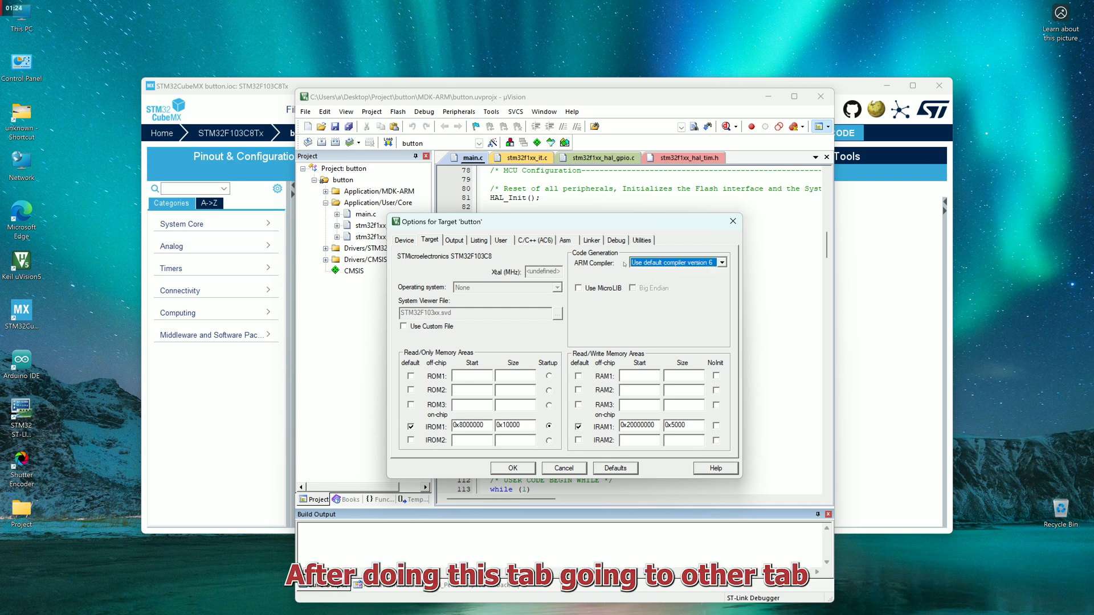
pyautogui.click(453, 239)
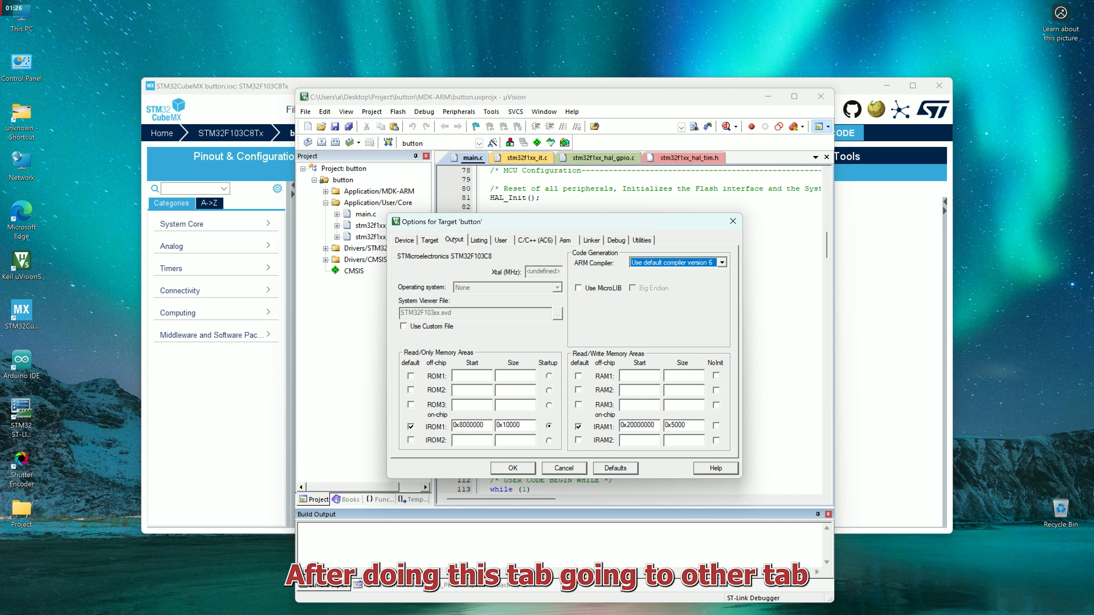
pyautogui.click(615, 239)
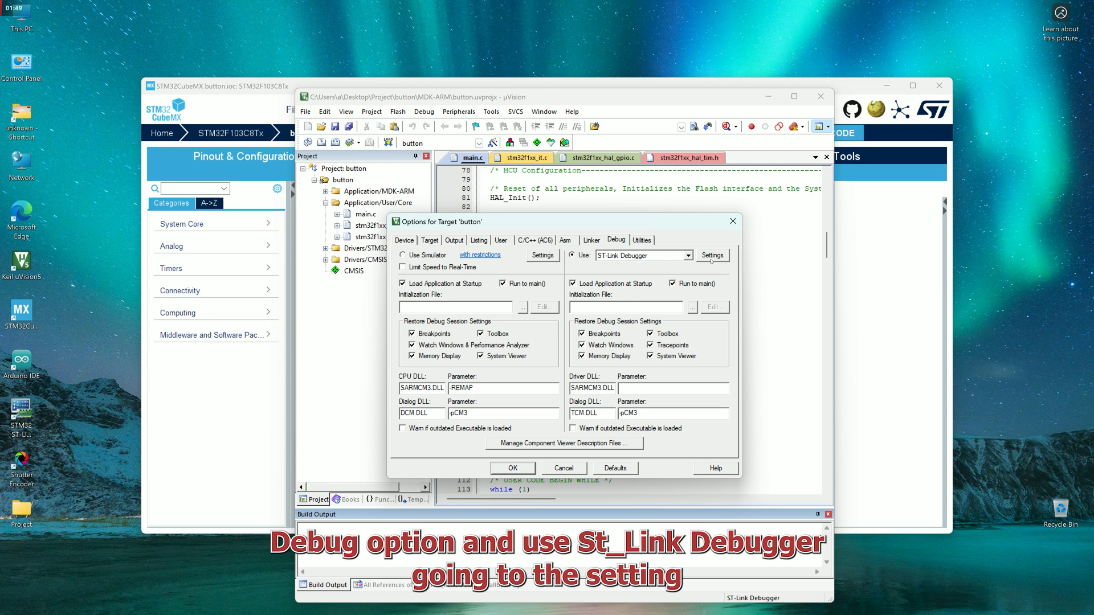
# Configure the ST-LINK/V2 debug adapter to use the SW port instead of JTAG and confirm.
pyautogui.click(712, 255)
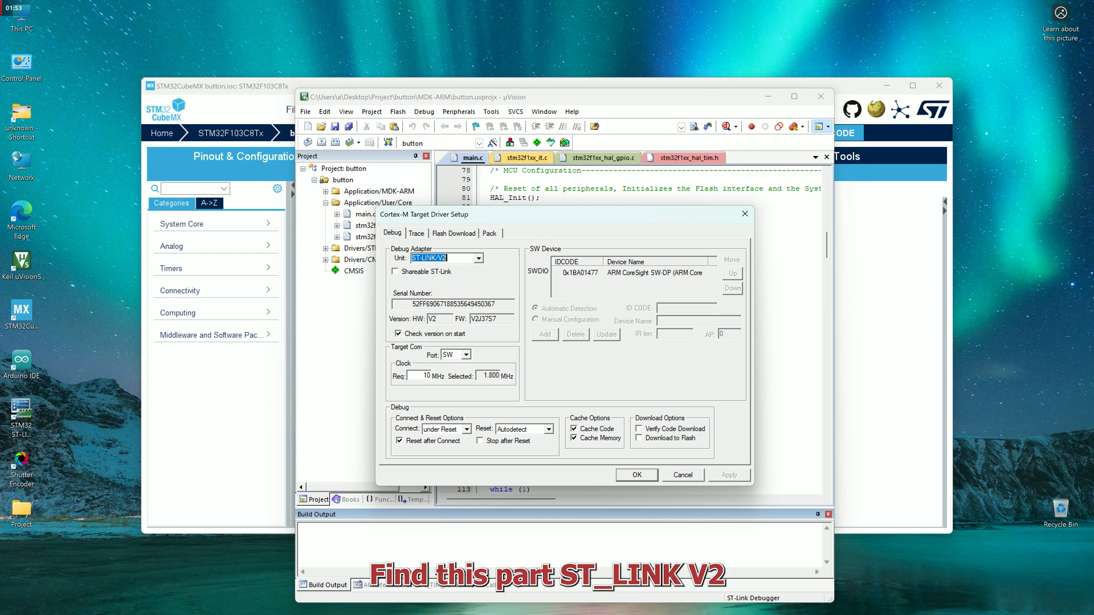
pyautogui.click(483, 258)
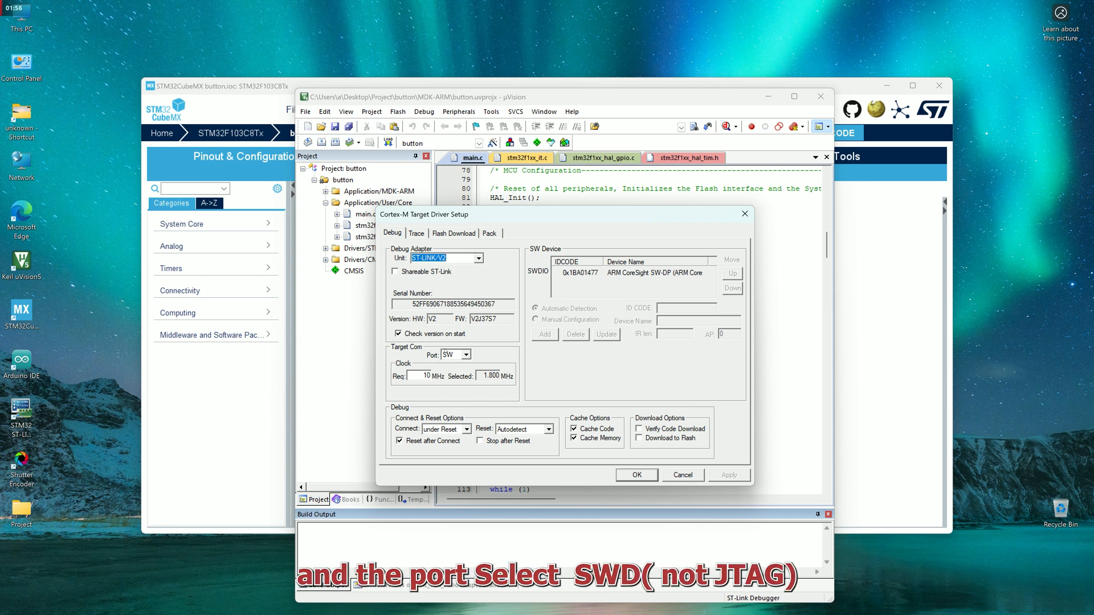
pyautogui.click(465, 354)
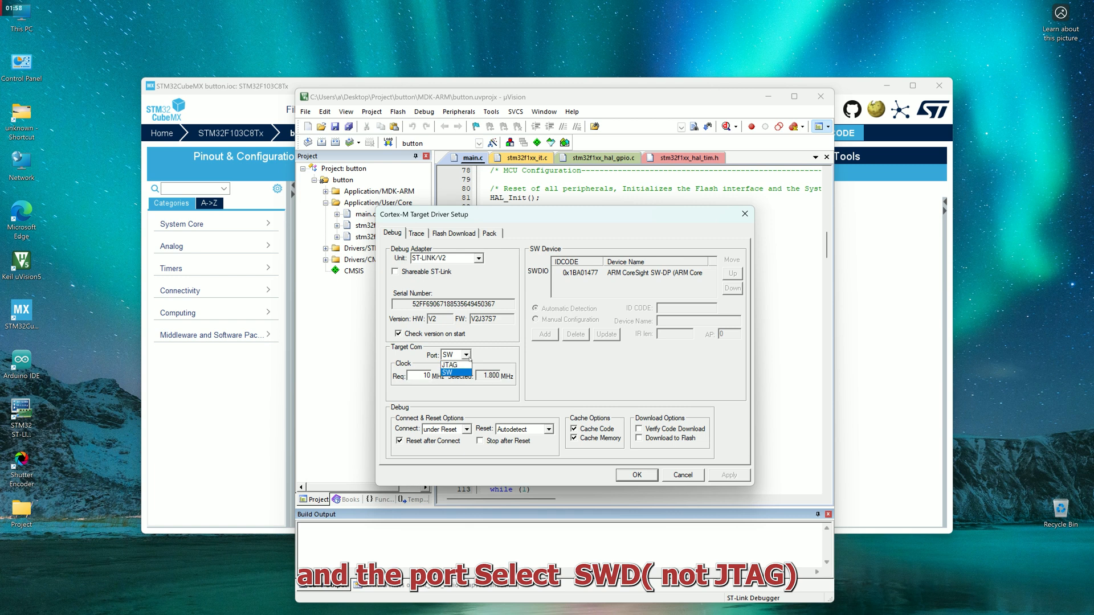
pyautogui.click(447, 371)
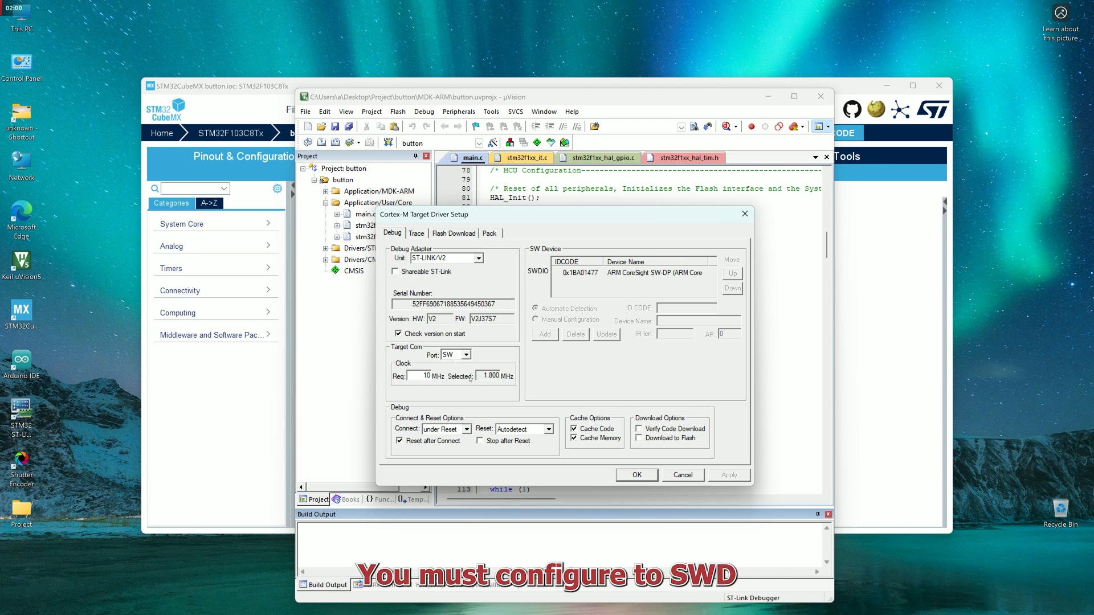
pyautogui.click(467, 355)
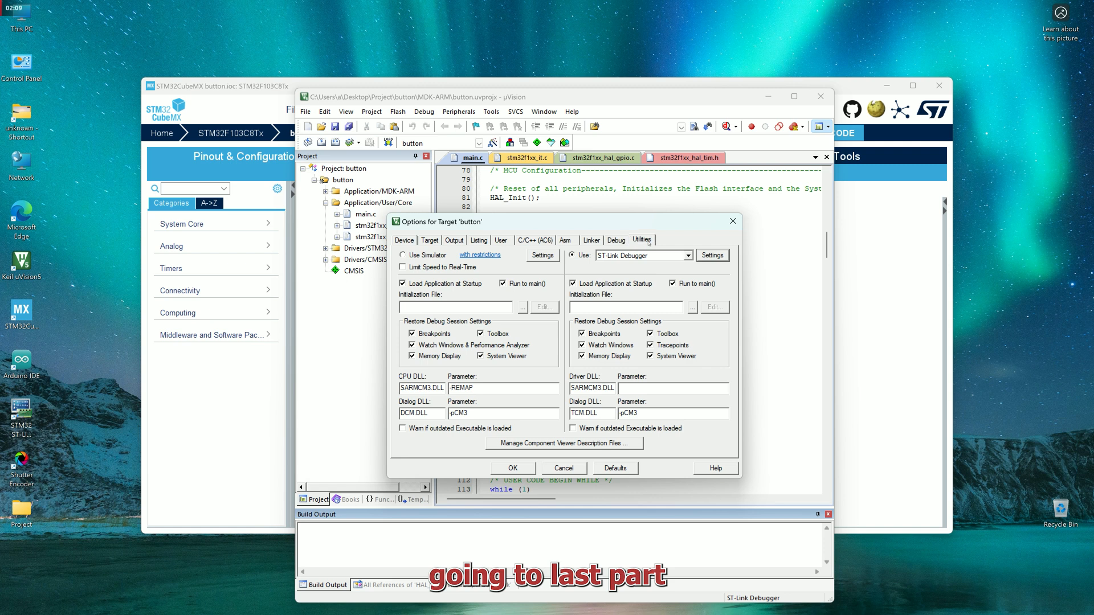
# Select the STM32F10x Med-density Flash programming algorithm in Flash Download and confirm.
pyautogui.click(641, 239)
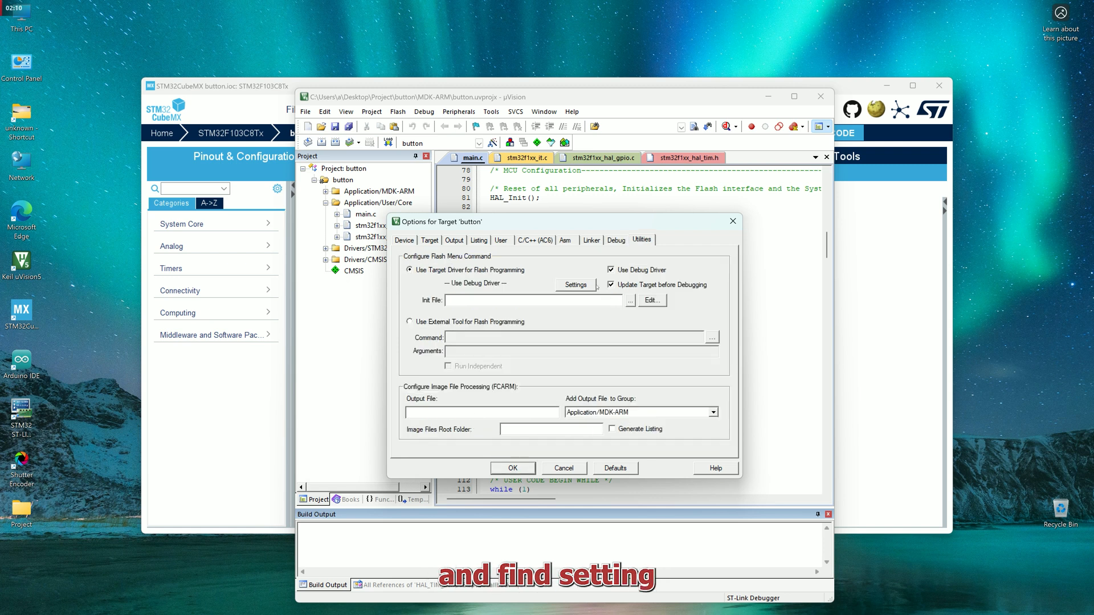
pyautogui.click(574, 284)
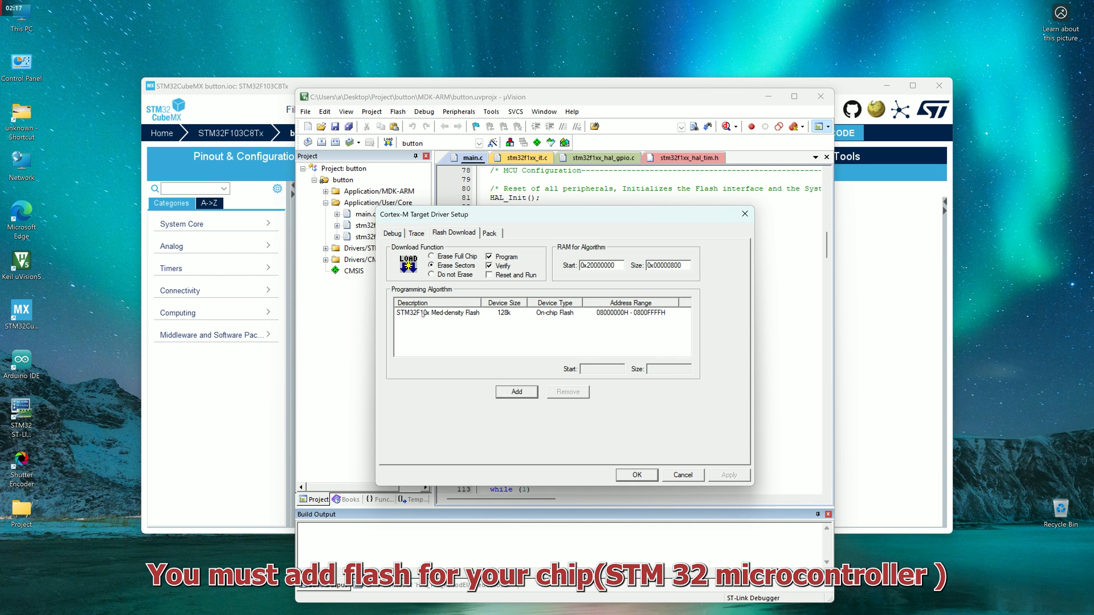
pyautogui.click(516, 392)
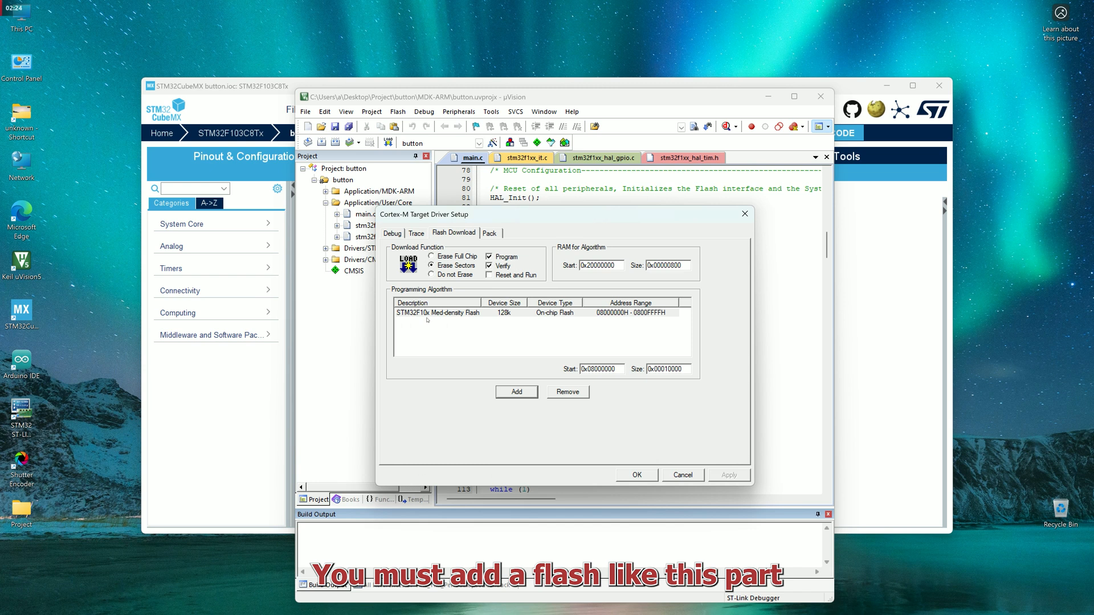
pyautogui.click(454, 312)
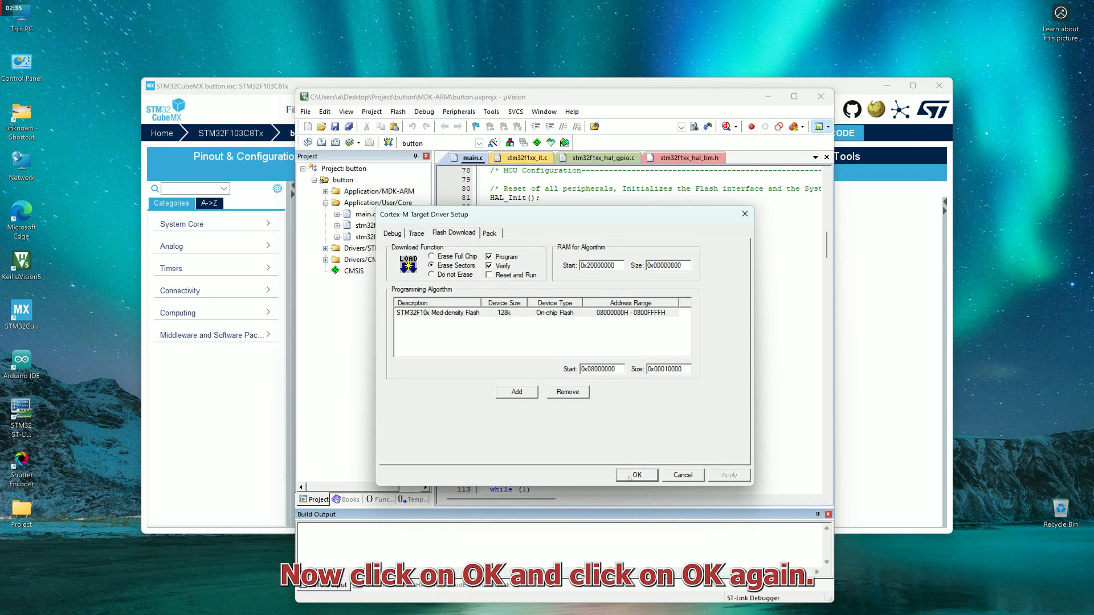
pyautogui.click(636, 475)
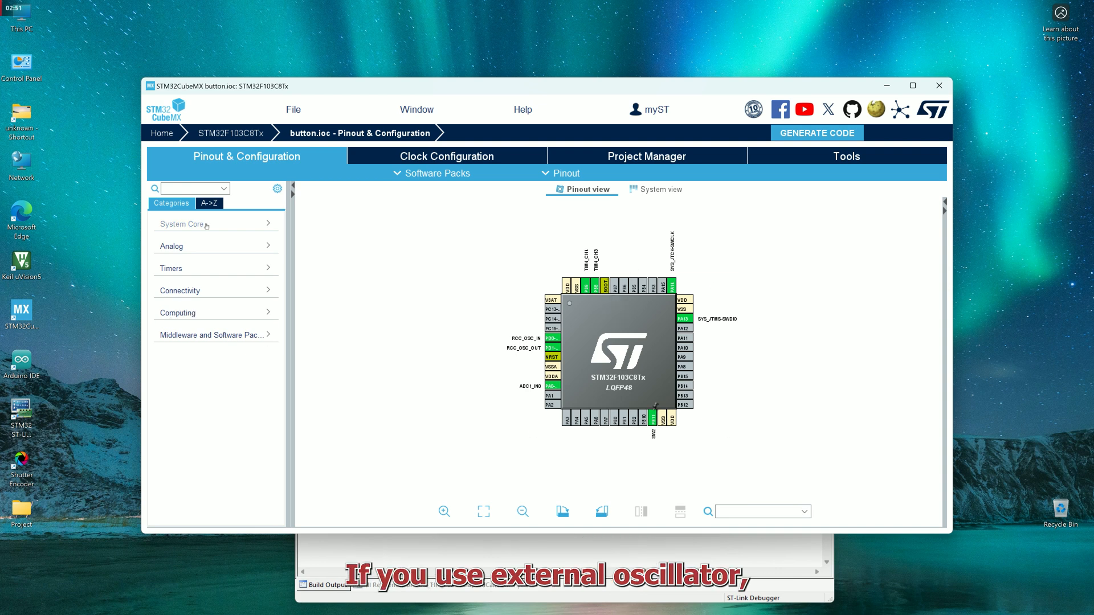
# Review the RCC settings under System Core with the crystal resonator high-speed clock.
pyautogui.click(181, 223)
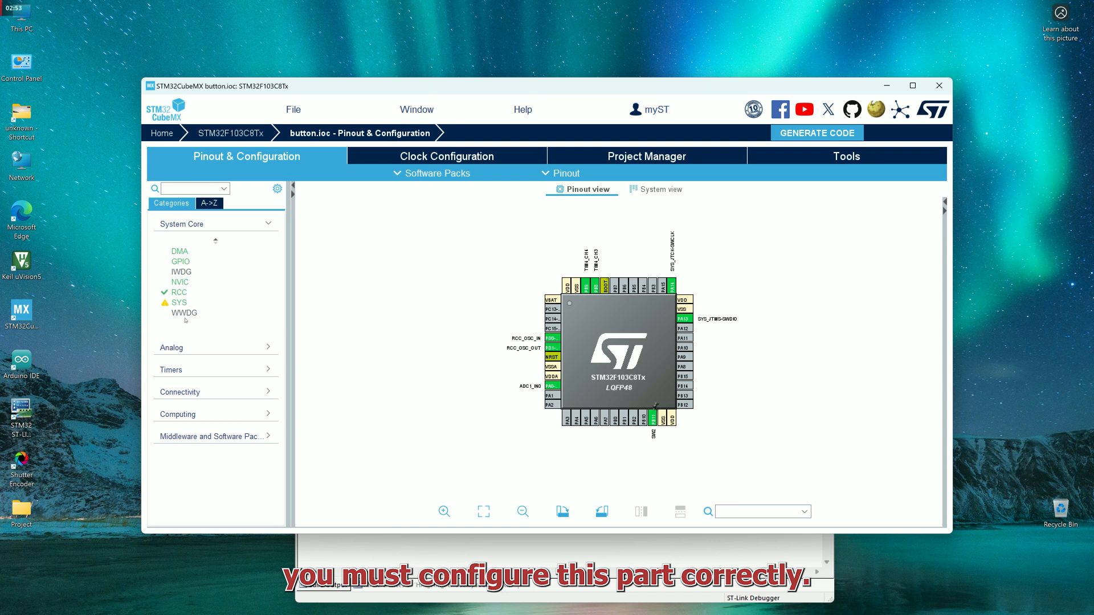
pyautogui.click(179, 291)
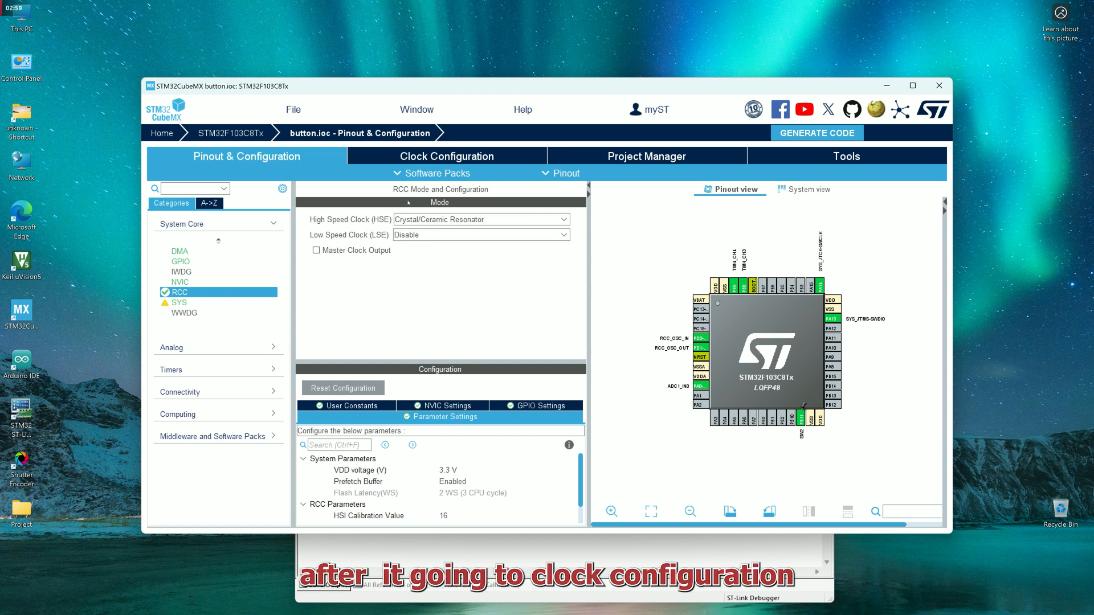
pyautogui.click(447, 157)
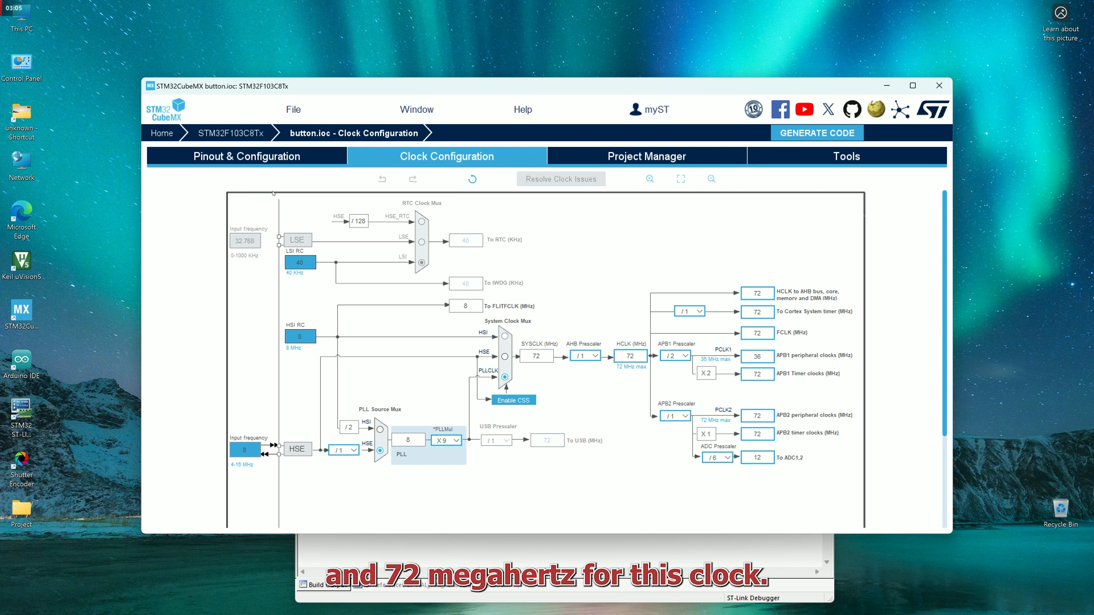
# Show the SYS settings with Serial Wire debug and SysTick timebase.
pyautogui.click(246, 156)
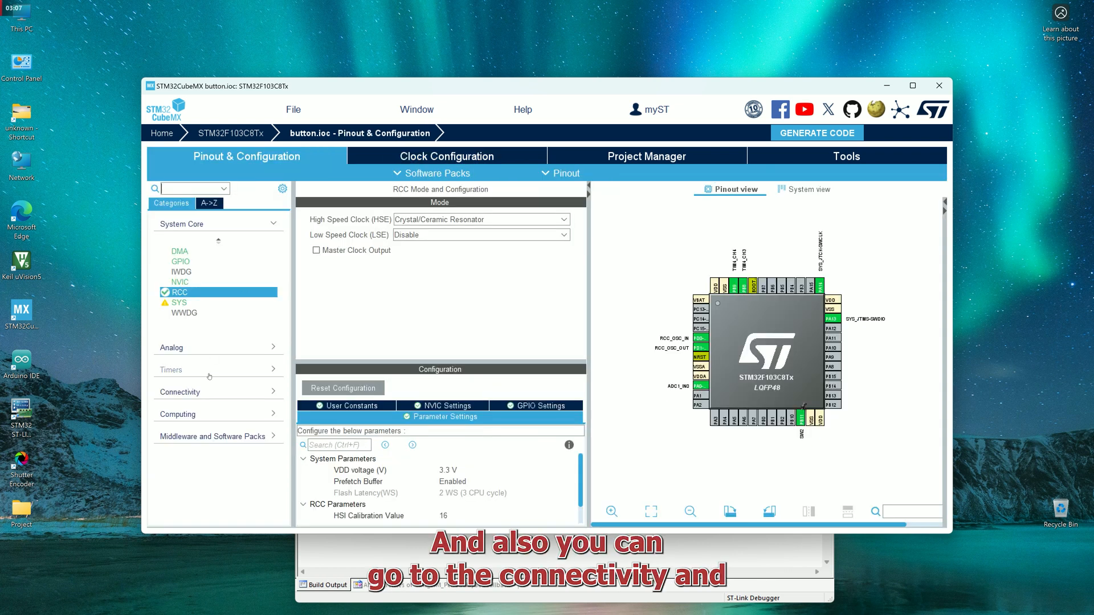
pyautogui.click(180, 392)
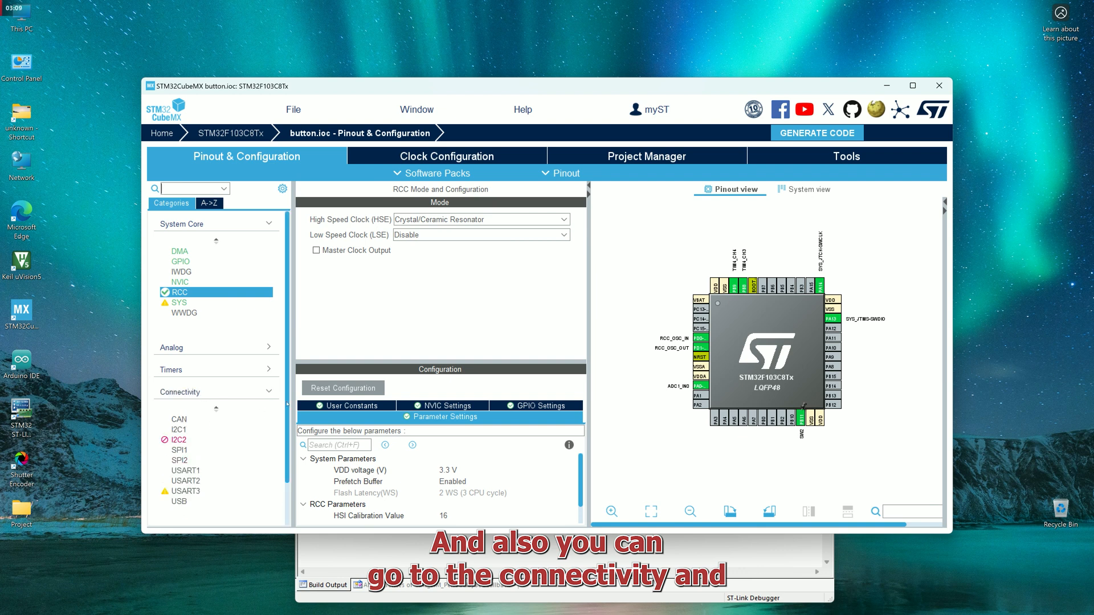
pyautogui.click(179, 301)
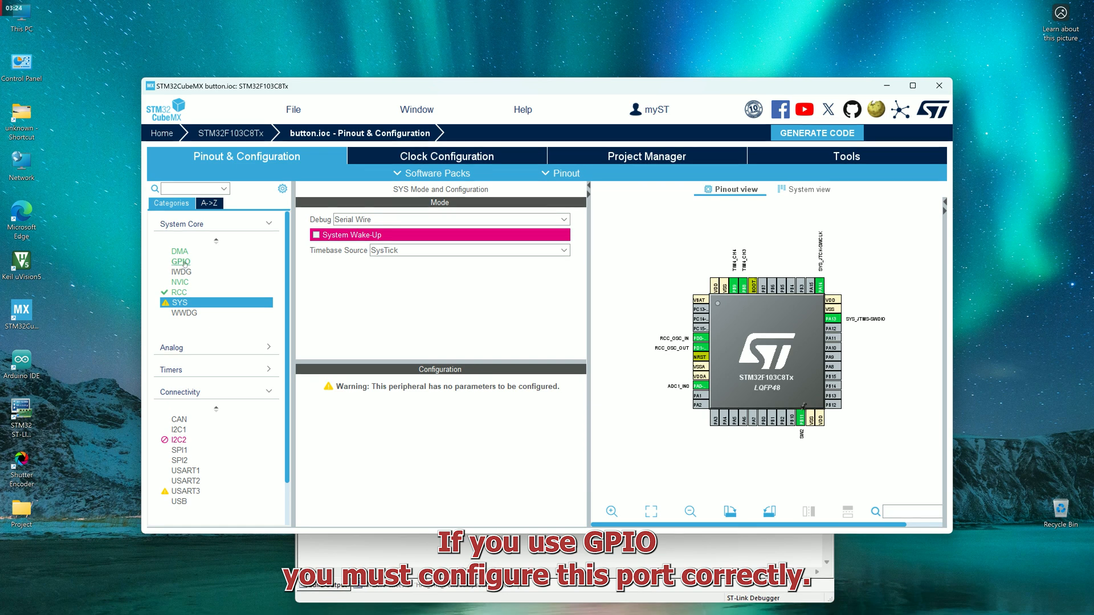
# Show the GPIO table listing PB11 as a pull-down external-interrupt input labelled SW2.
pyautogui.click(180, 262)
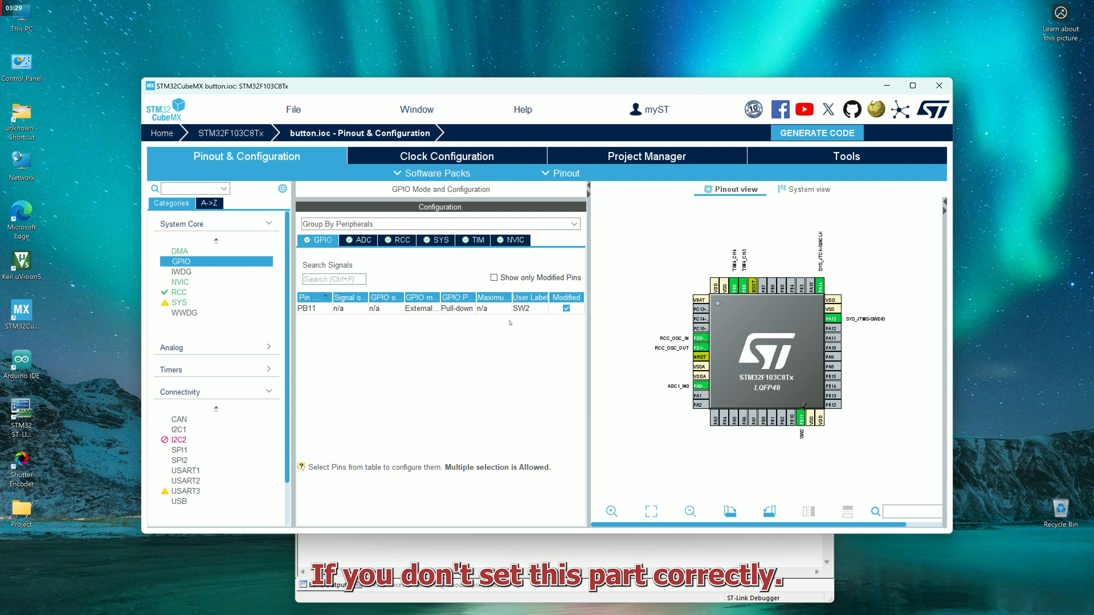
pyautogui.moveTo(508, 348)
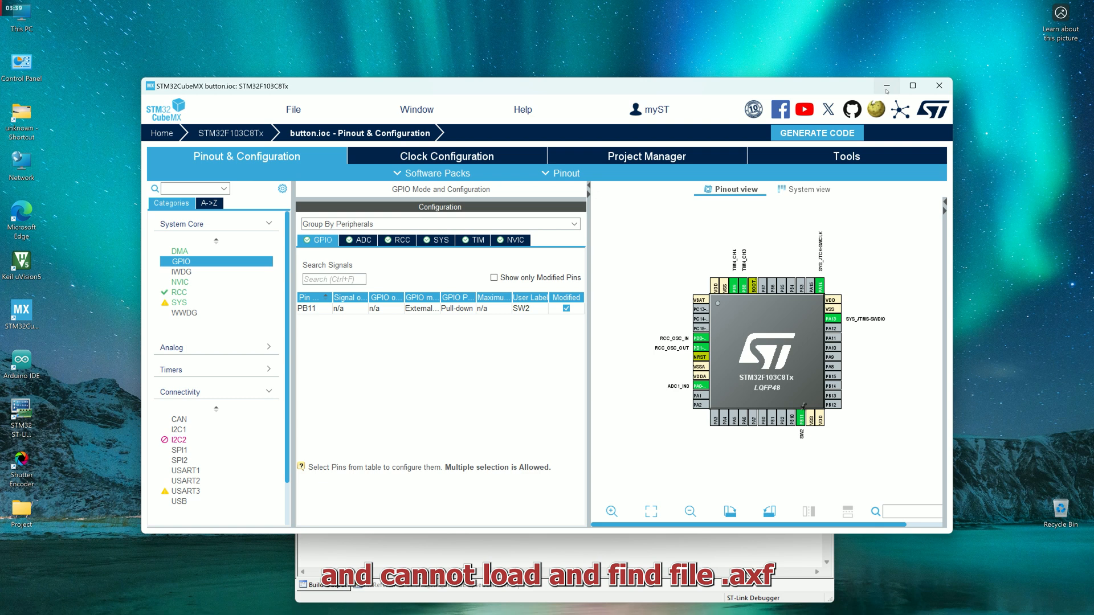
pyautogui.moveTo(886, 85)
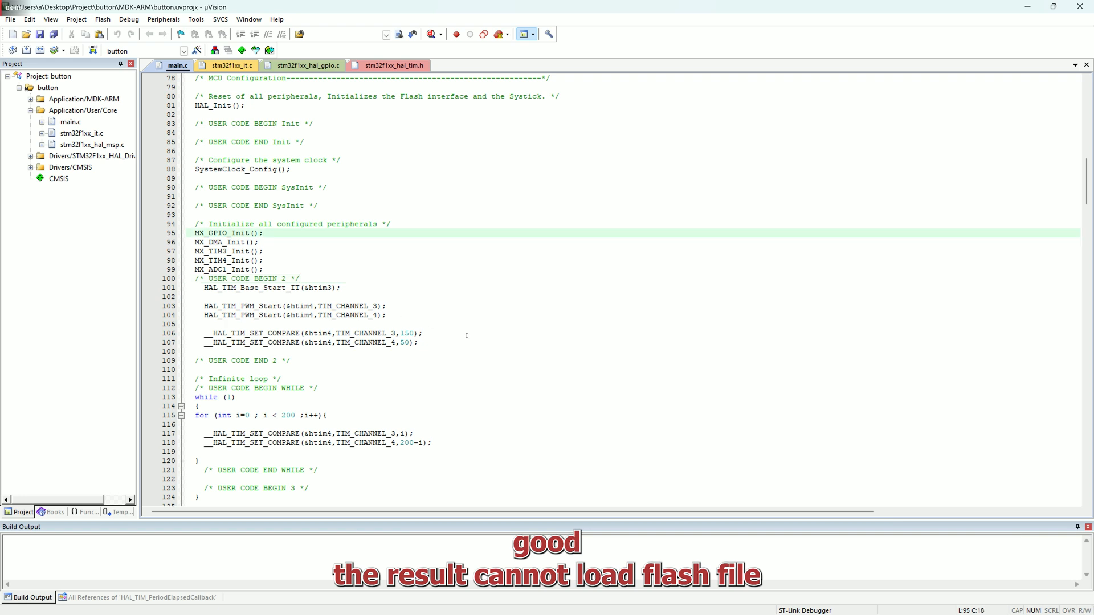
pyautogui.moveTo(469, 337)
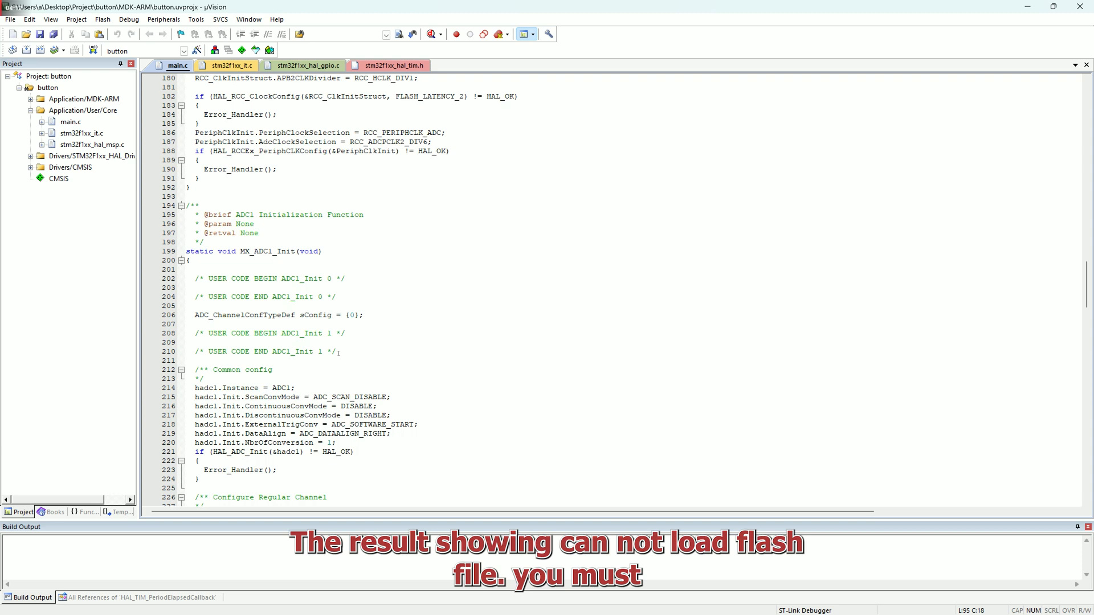
pyautogui.scroll(-3)
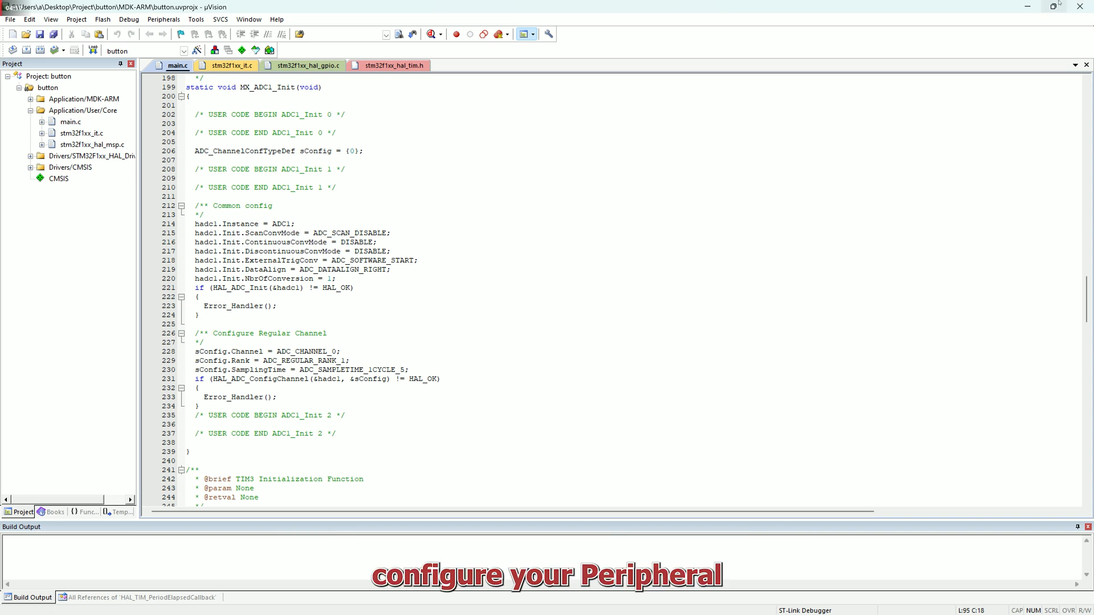
pyautogui.click(1052, 6)
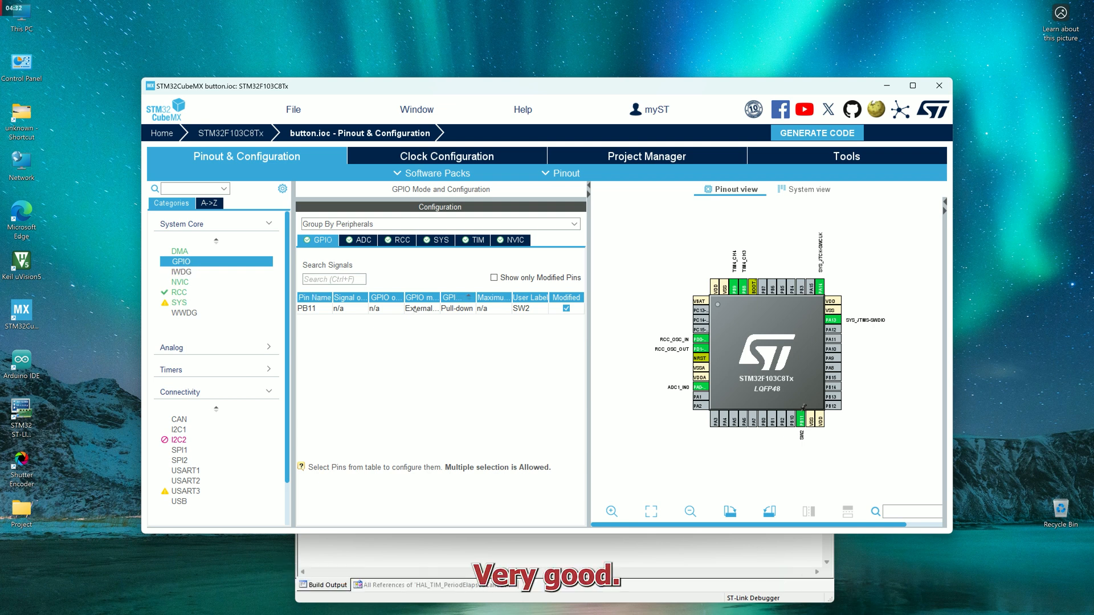
# Show PB11's rising-edge interrupt, pull-down and SW2 settings, then move to the Project Manager.
pyautogui.click(314, 308)
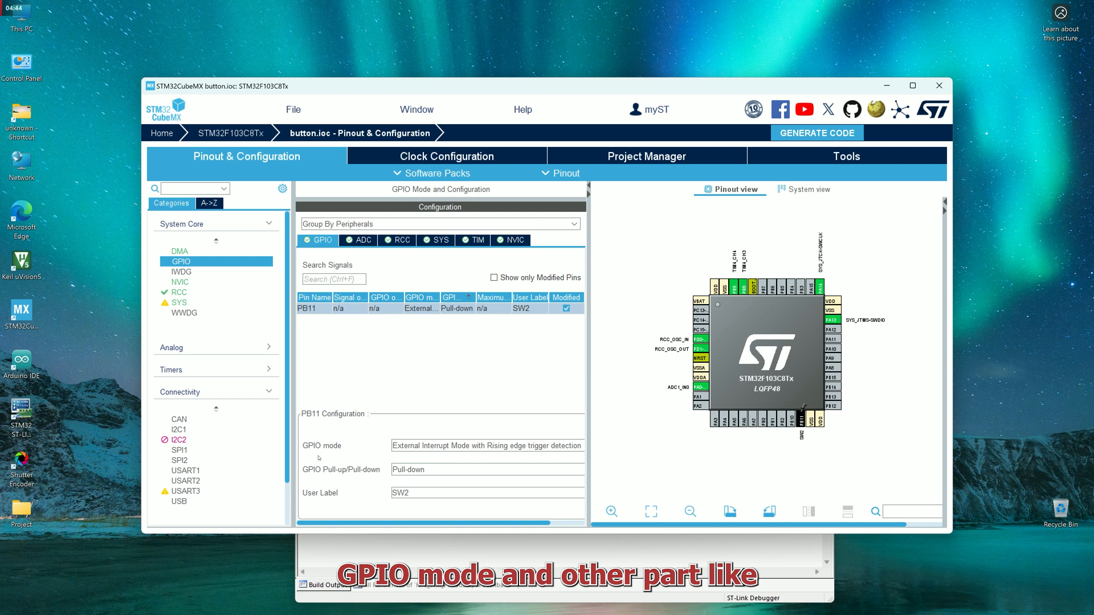
pyautogui.moveTo(318, 480)
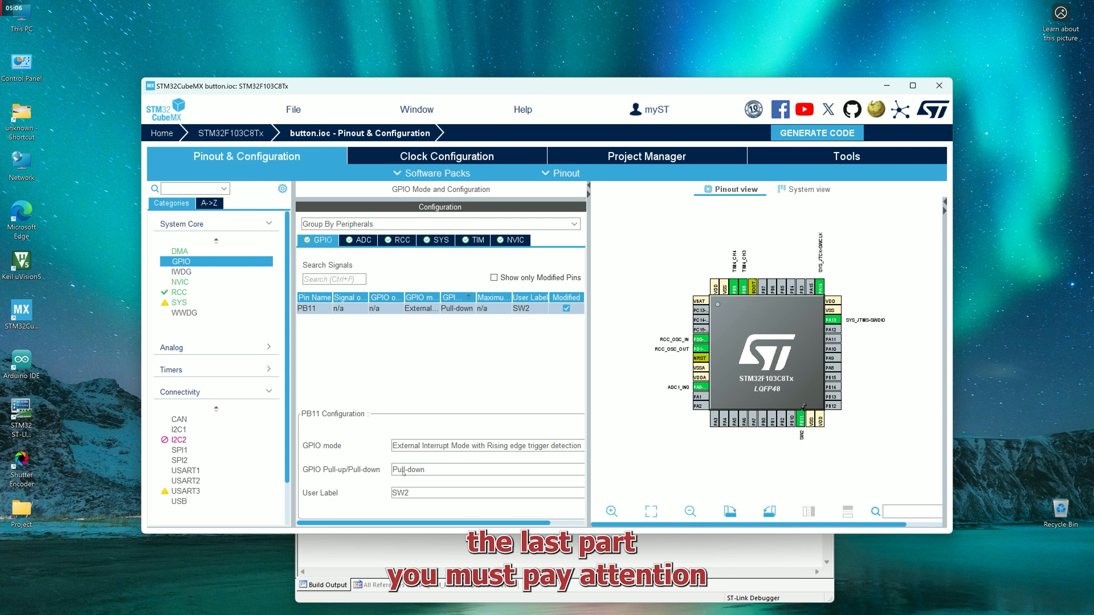
pyautogui.click(646, 156)
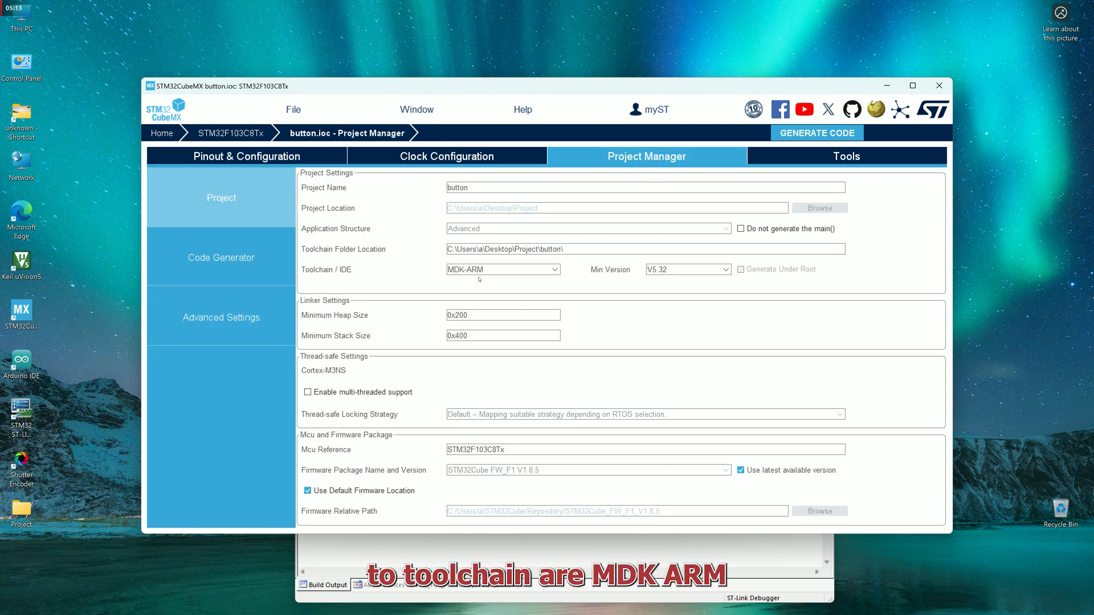
pyautogui.moveTo(364, 285)
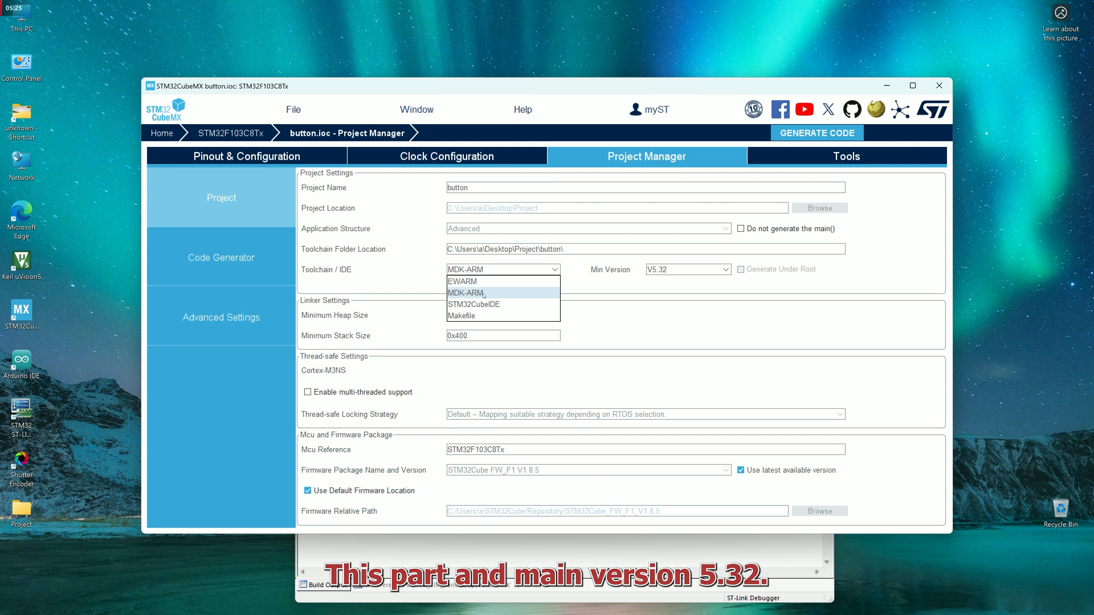
# Keep MDK-ARM as the toolchain with minimum version V5.32, then view the 72 MHz clock diagram.
pyautogui.click(480, 292)
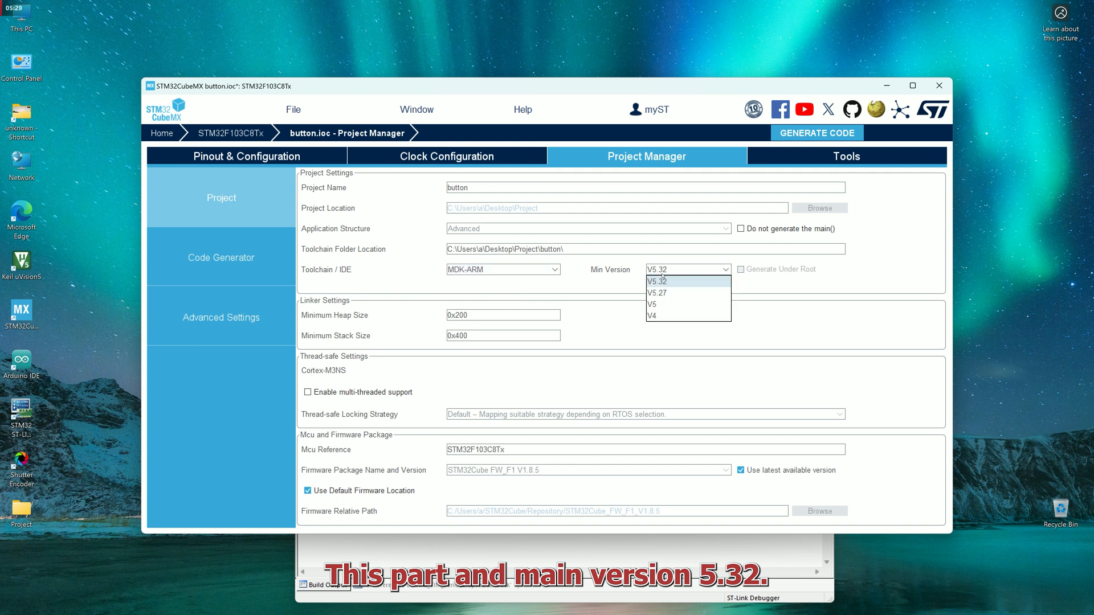
pyautogui.click(656, 280)
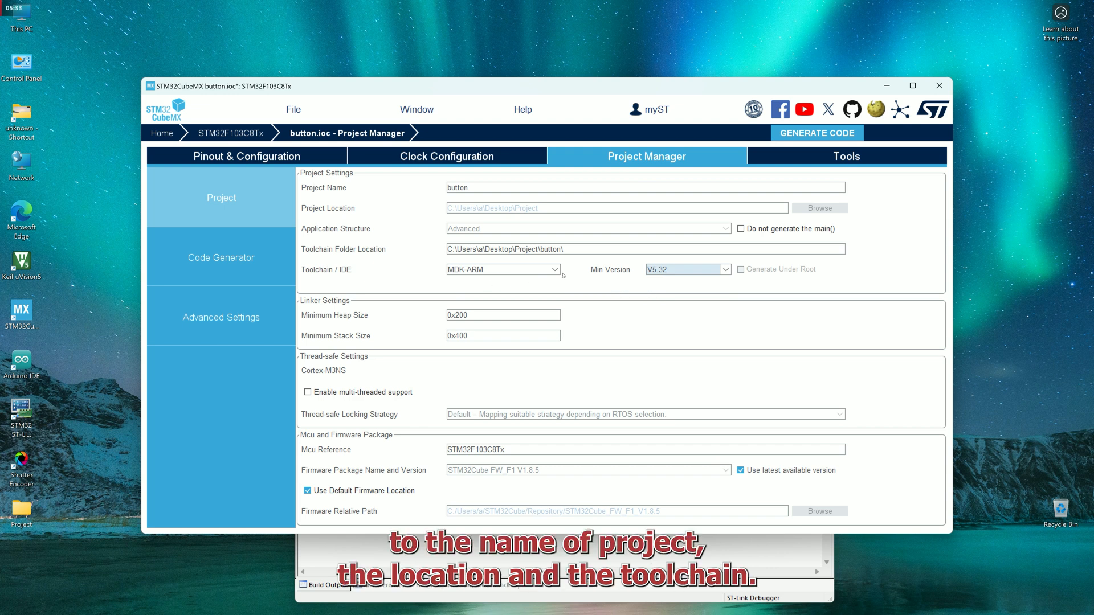
pyautogui.moveTo(379, 224)
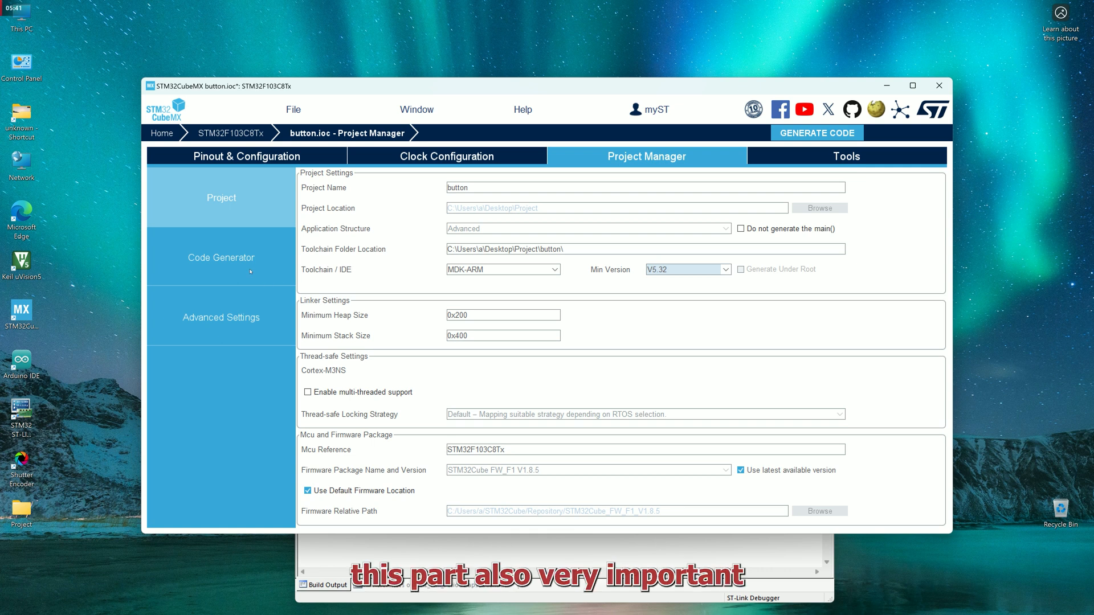
pyautogui.moveTo(540, 481)
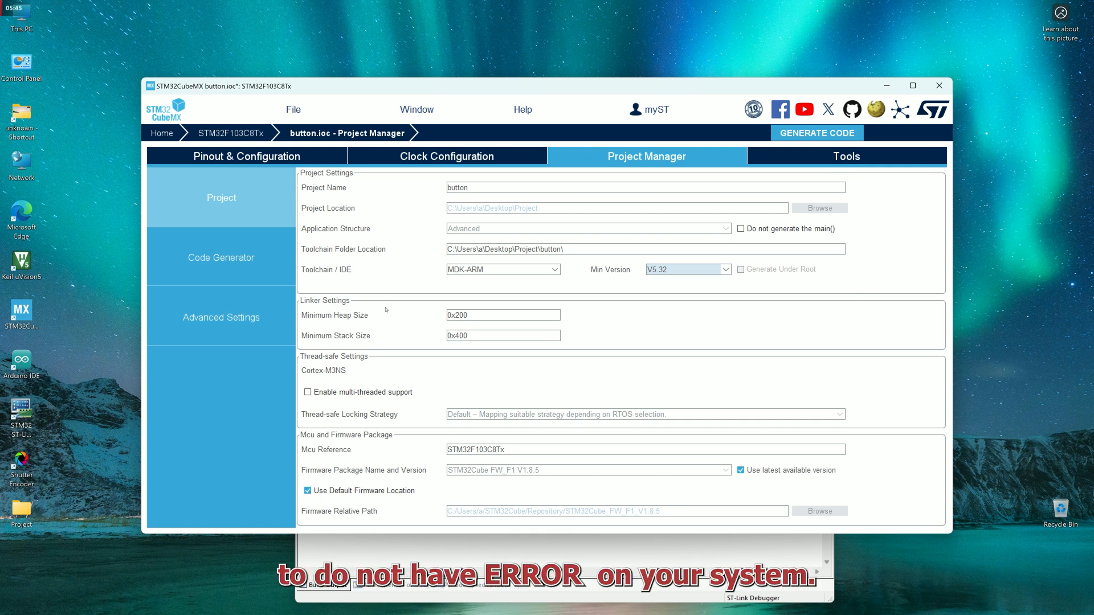
pyautogui.moveTo(399, 316)
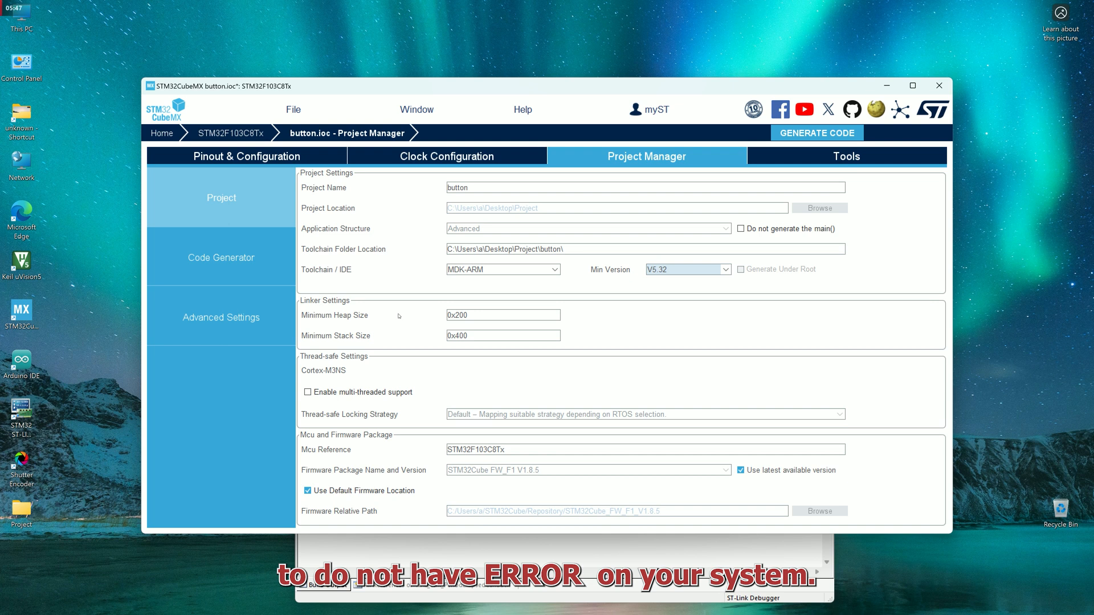
pyautogui.click(447, 156)
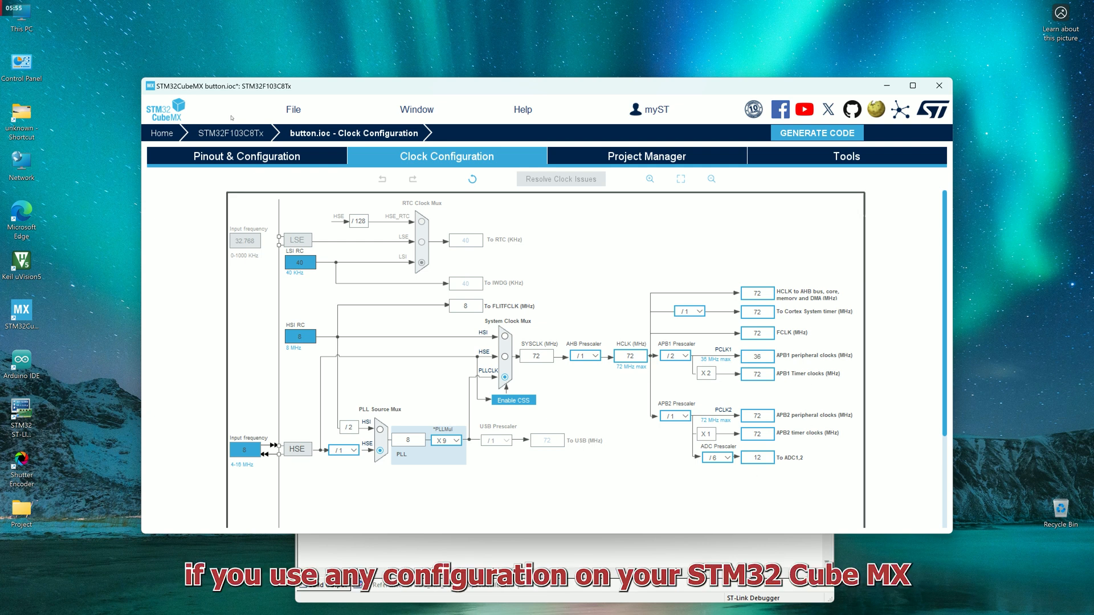
# Return to the Pinout & Configuration GPIO table showing PB11's interrupt settings.
pyautogui.click(246, 156)
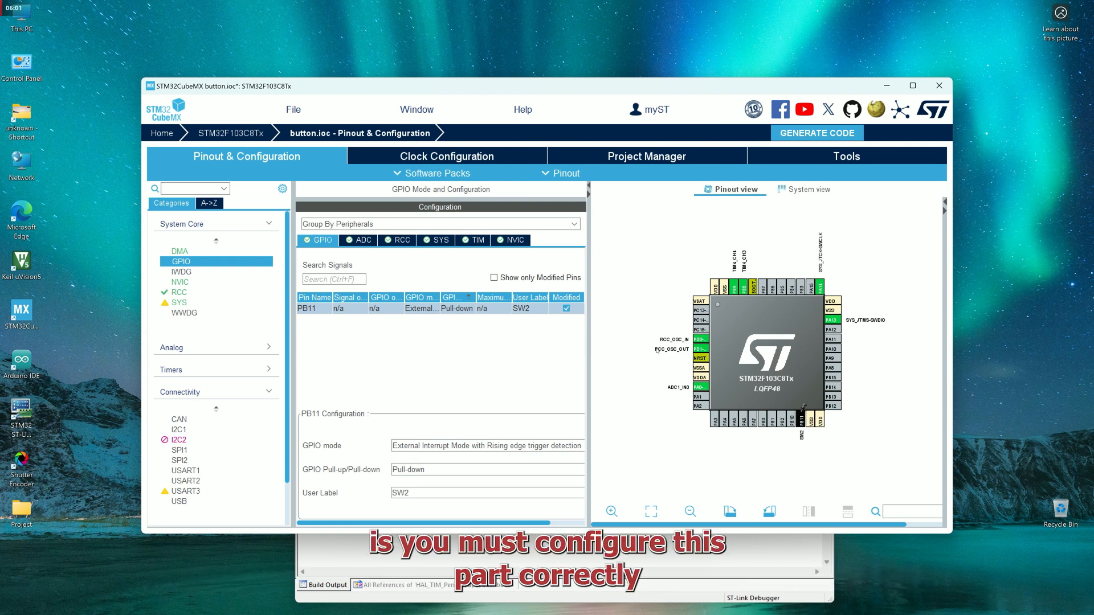
pyautogui.moveTo(654, 364)
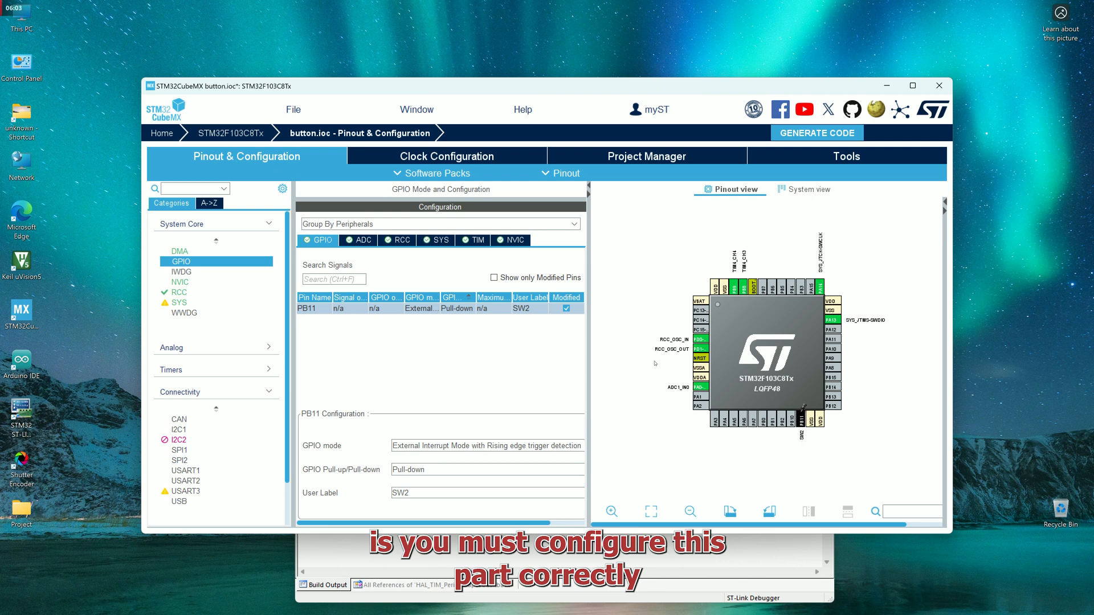